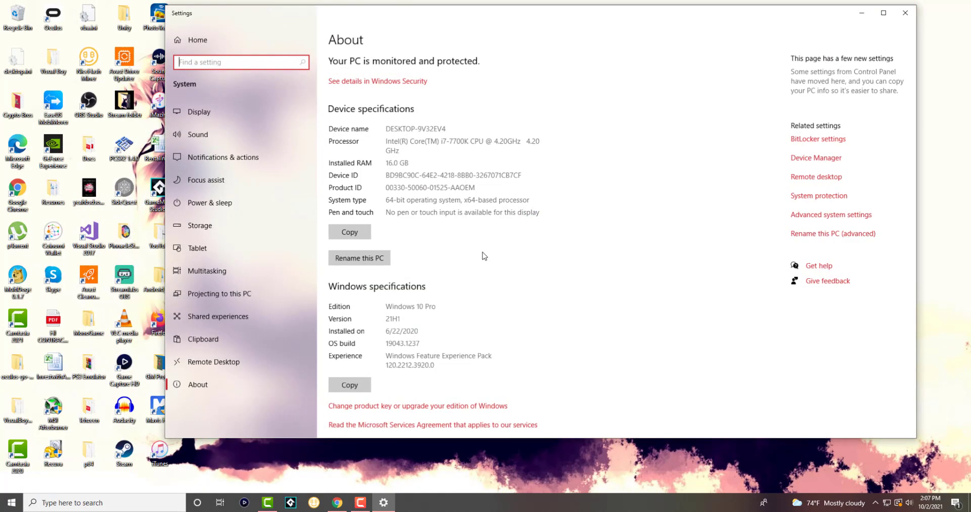
mouse_move(419, 250)
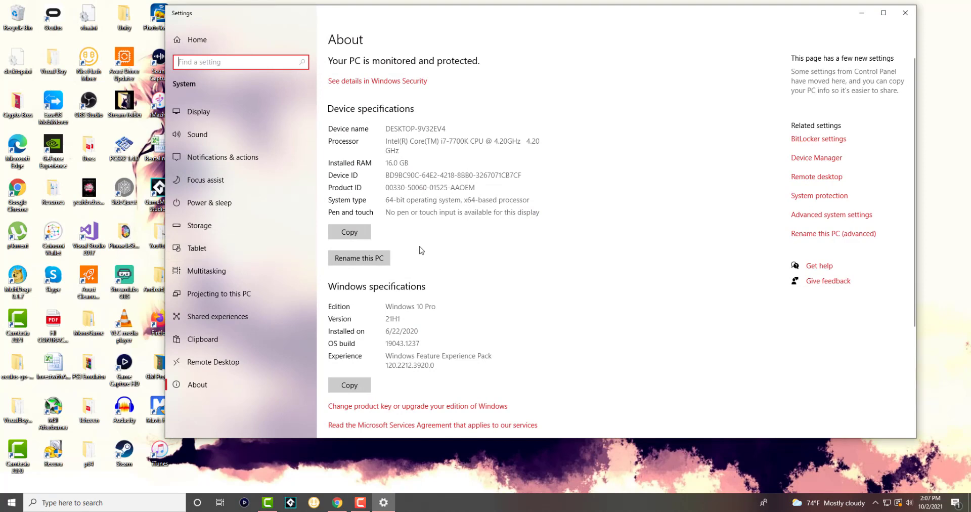
scroll("down", 3)
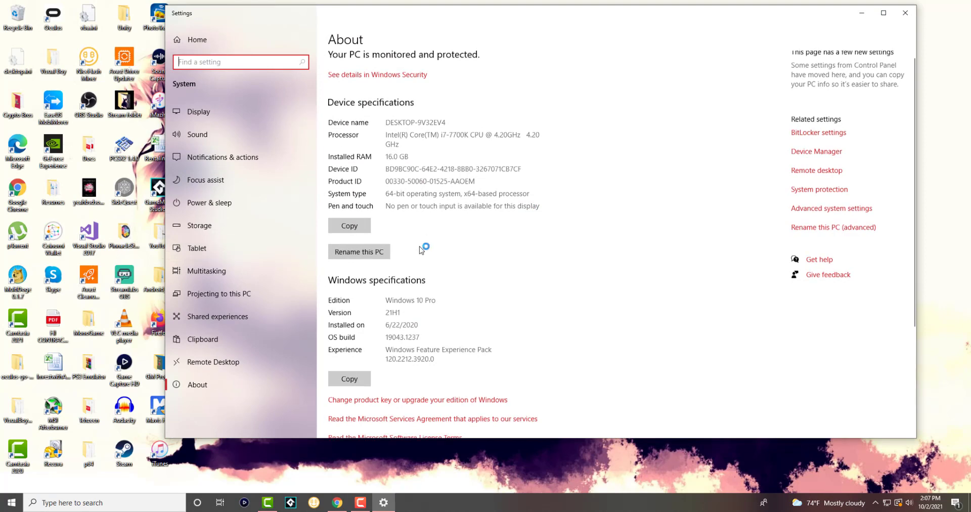
scroll("down", 3)
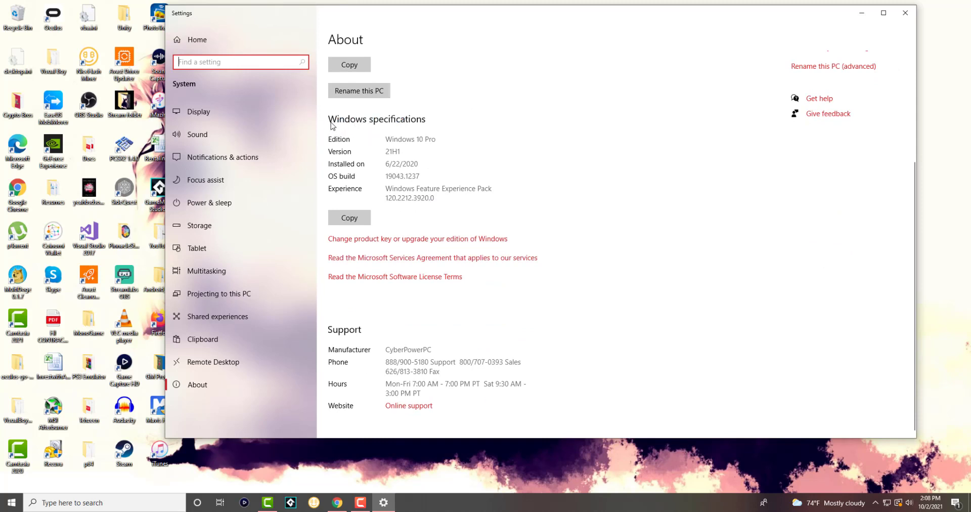
mouse_move(228, 197)
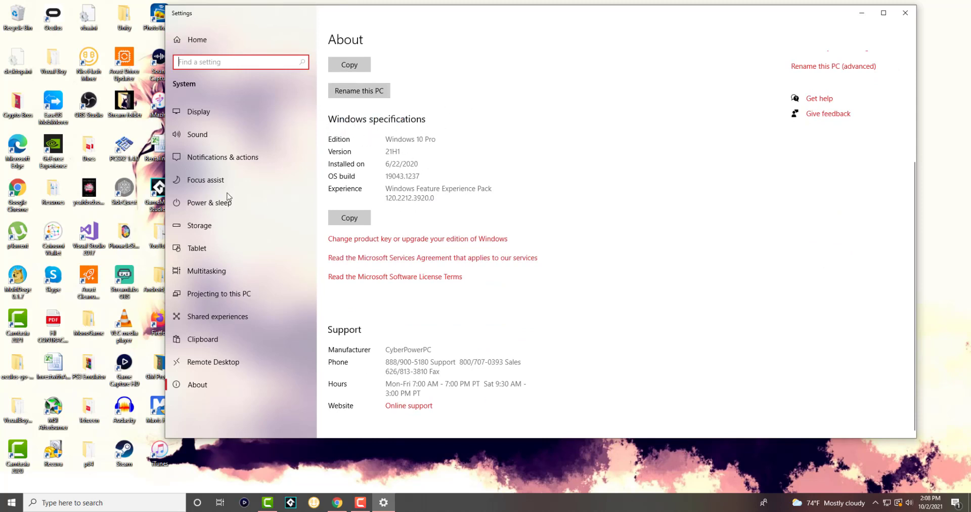
mouse_move(366, 140)
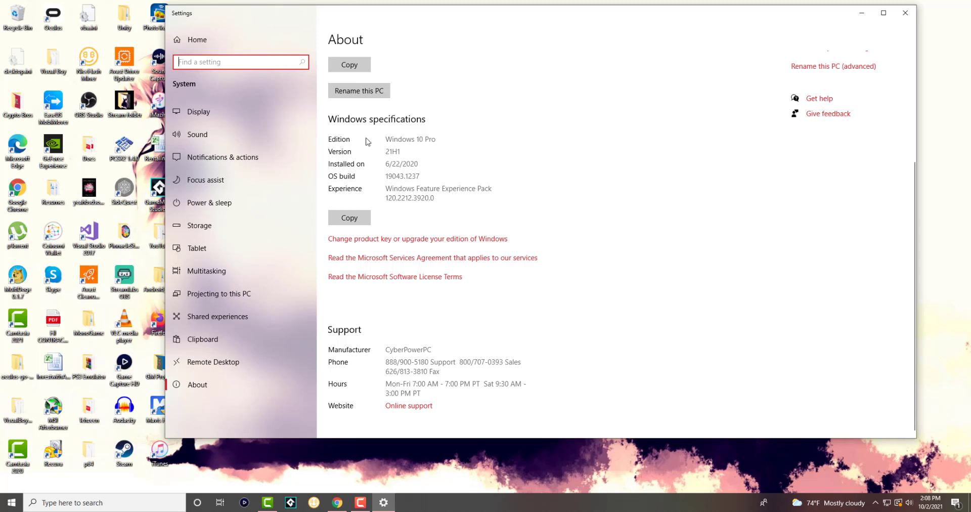
mouse_move(428, 148)
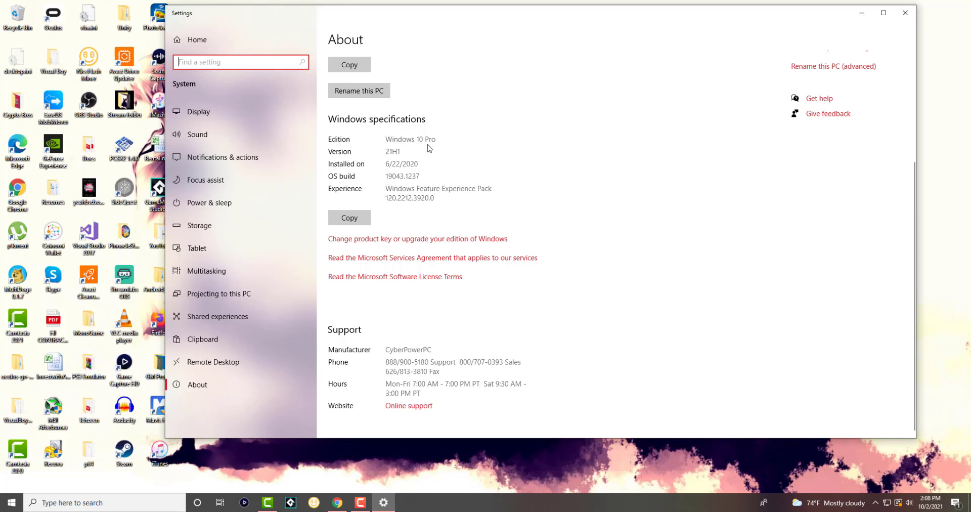
mouse_move(380, 169)
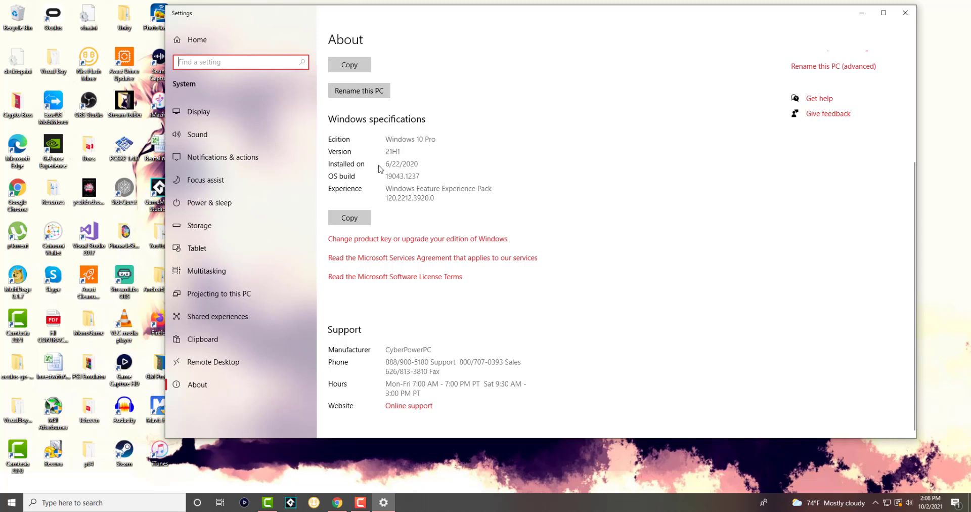
mouse_move(419, 177)
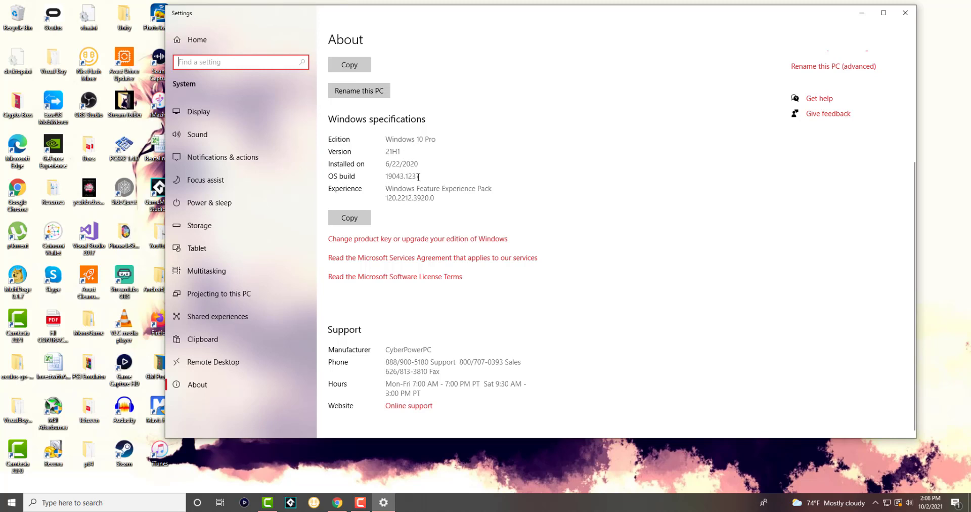
mouse_move(405, 163)
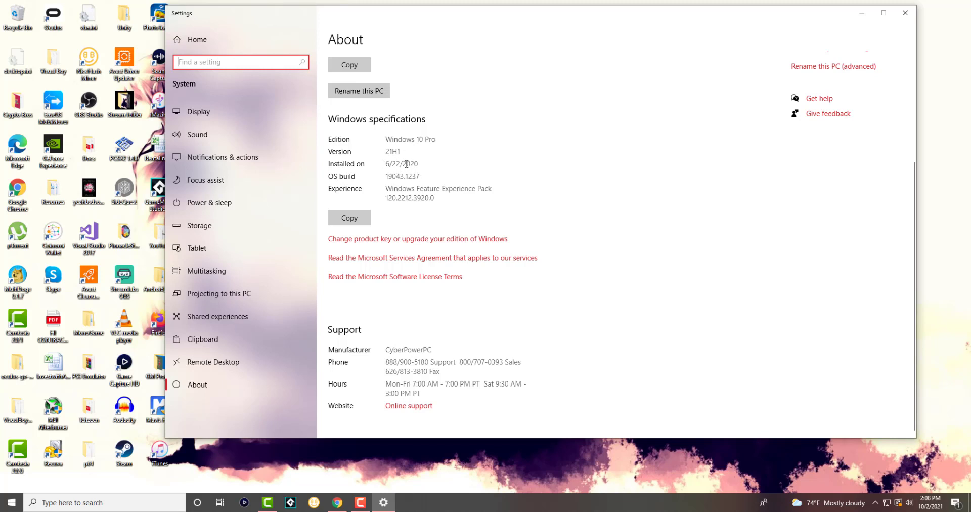
mouse_move(474, 234)
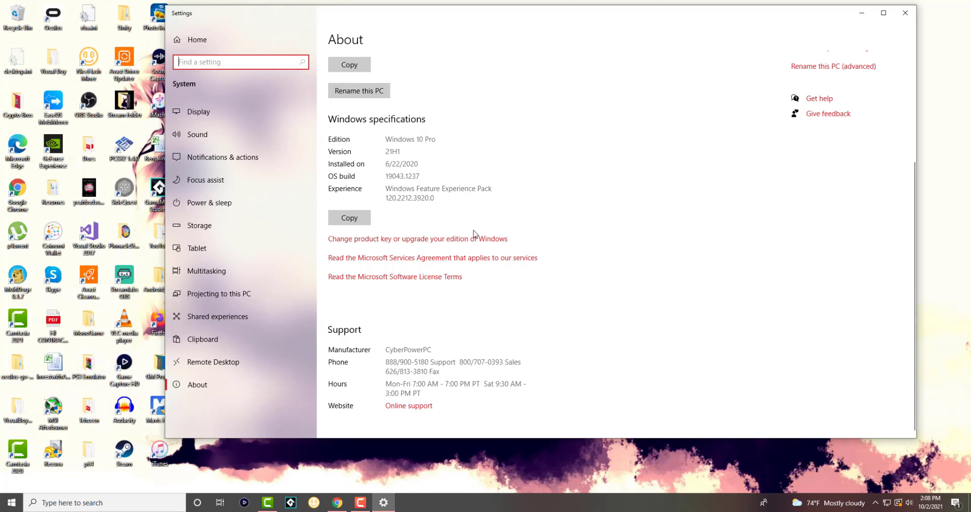
mouse_move(451, 232)
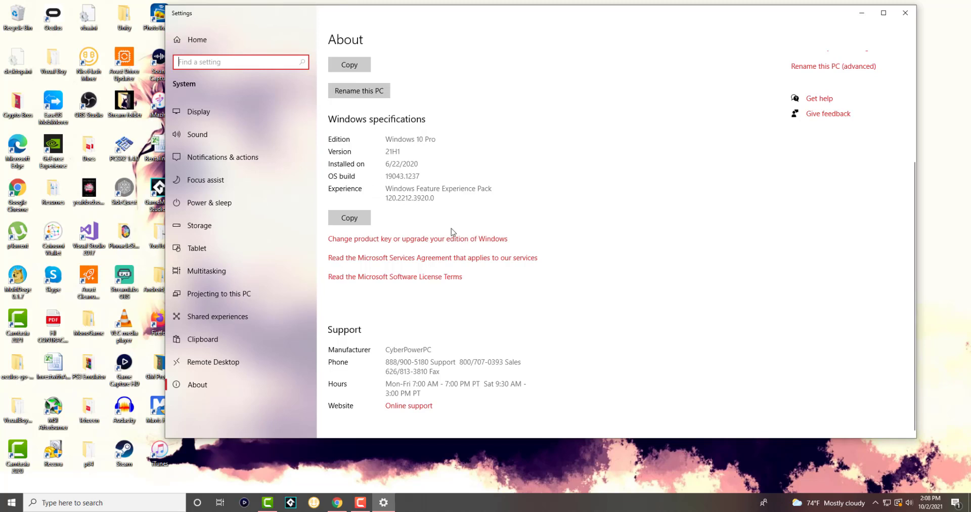
mouse_move(406, 279)
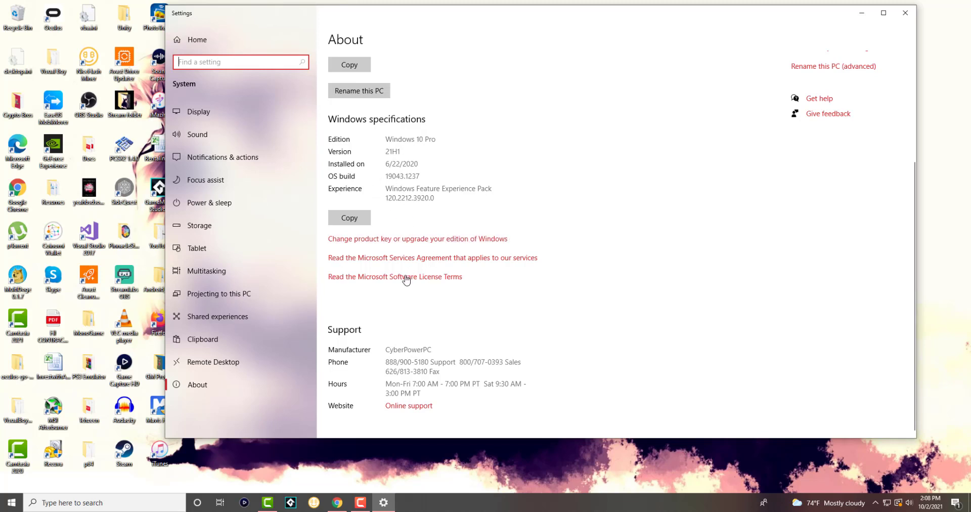
mouse_move(416, 154)
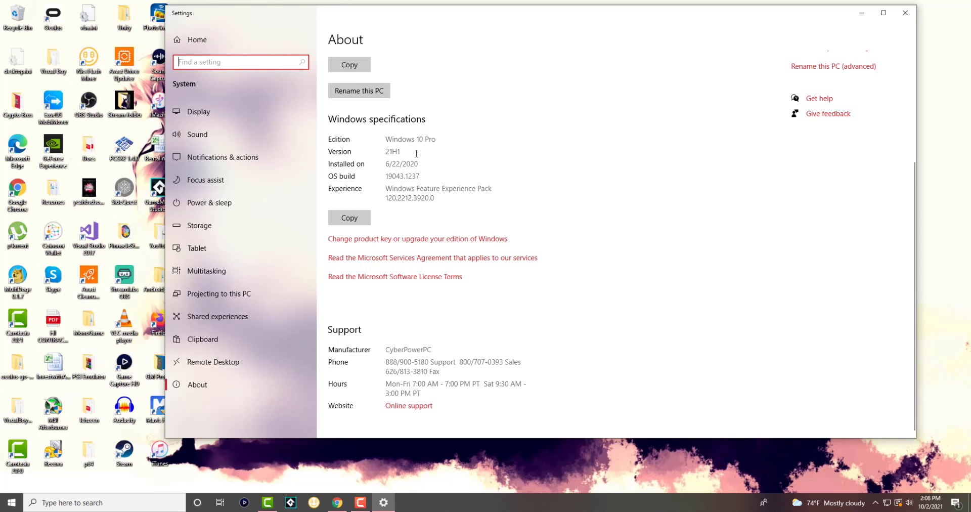